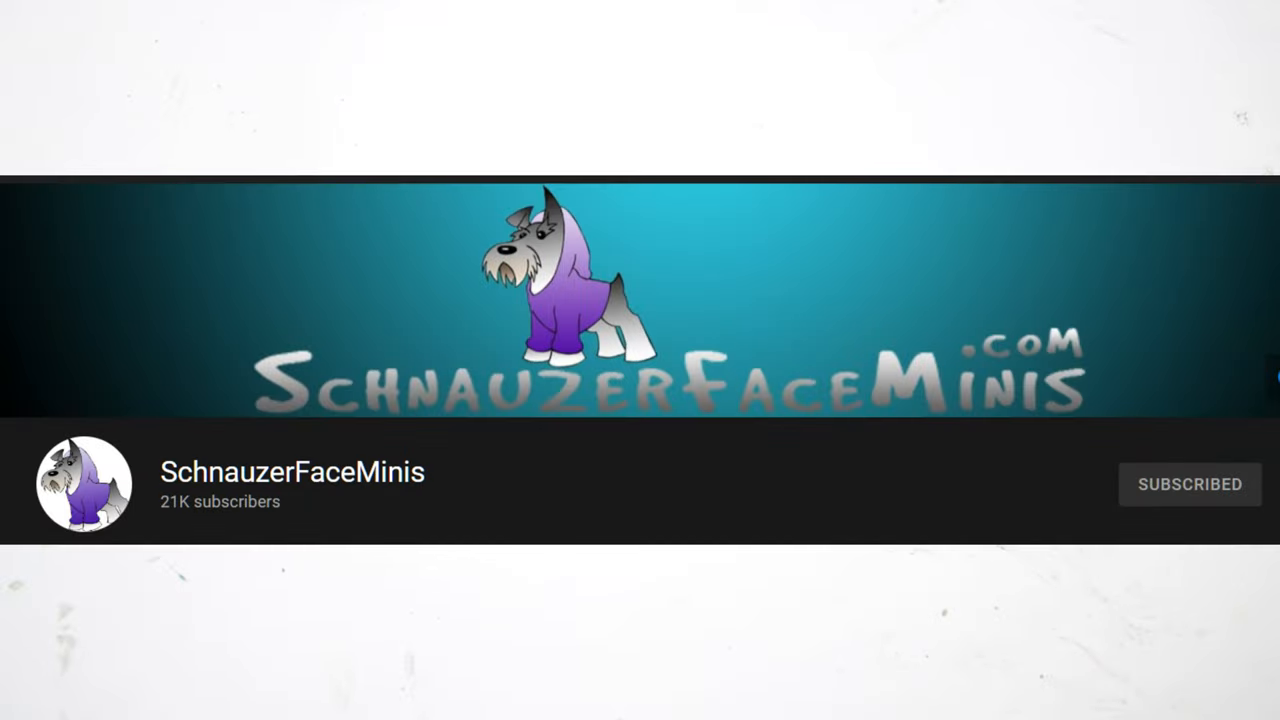
Play the outro until the orange heart badge pops up above SUBSCRIBED.
click(1189, 484)
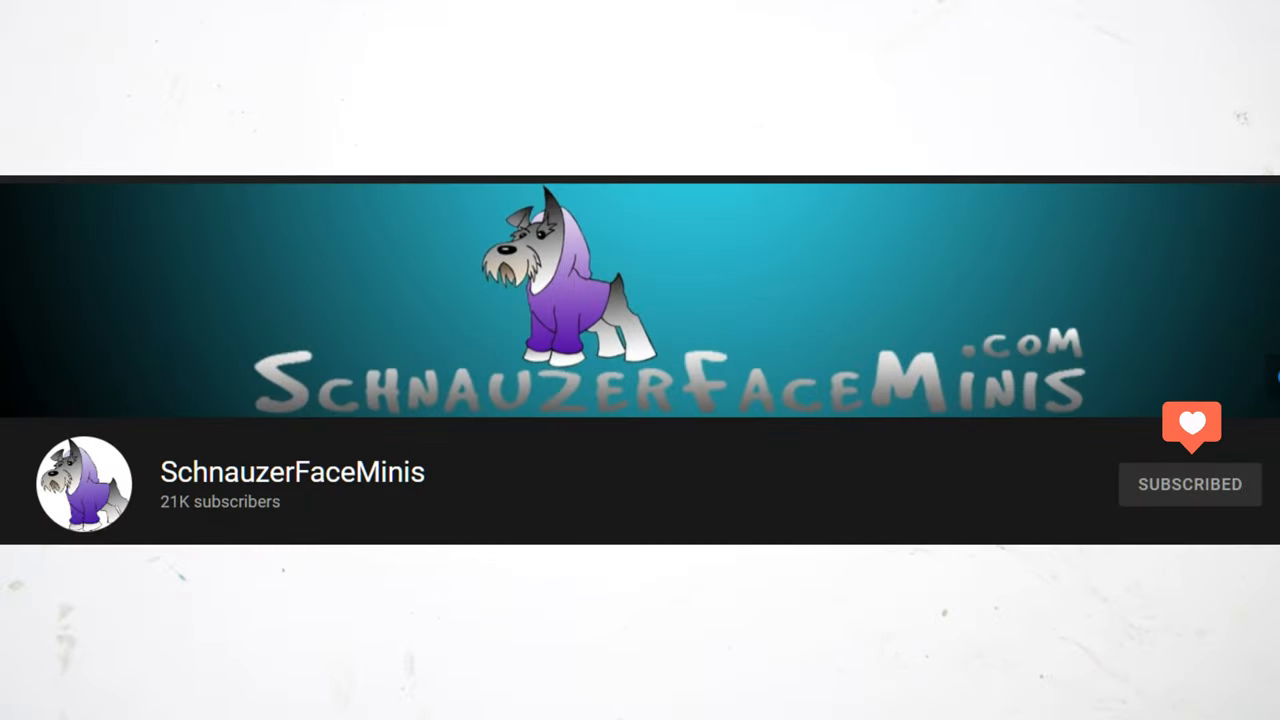